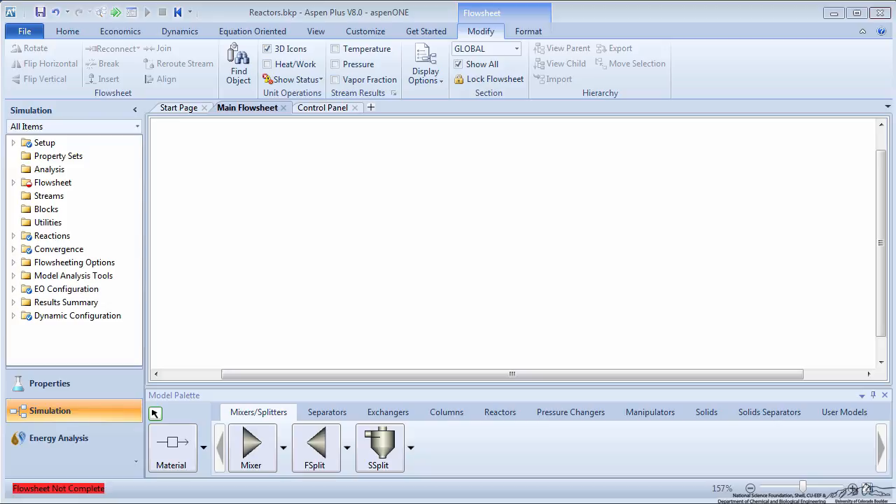
Step: Open the BZ-FEED stream's input form in the benzene chlorination flowsheet
click(500, 411)
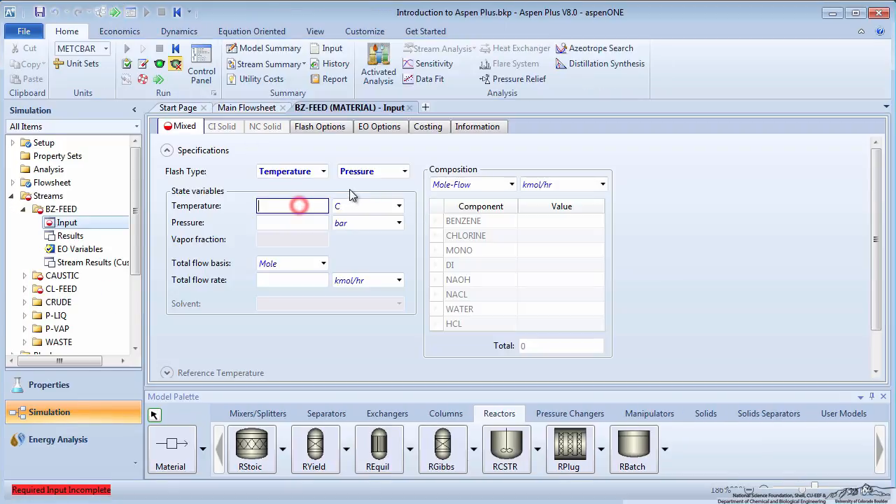
Step: Set the BZ-FEED temperature to 328 K and pressure to 2.4 bar
text(3)
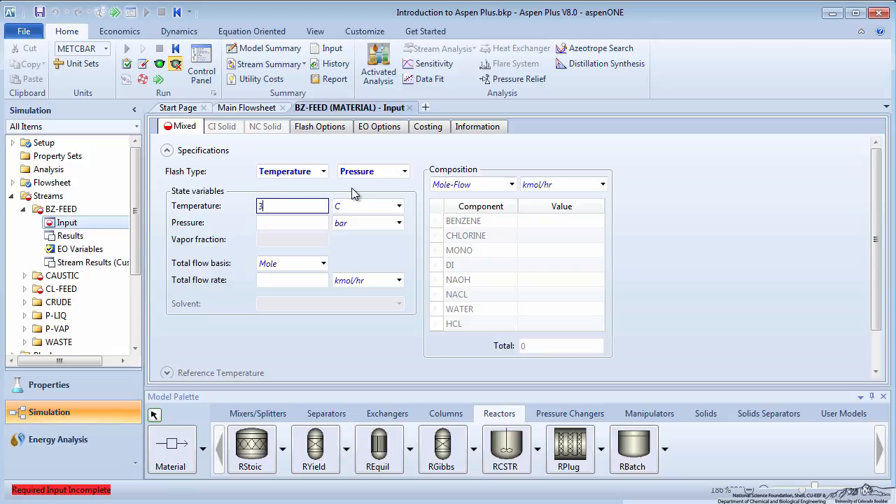
click(398, 206)
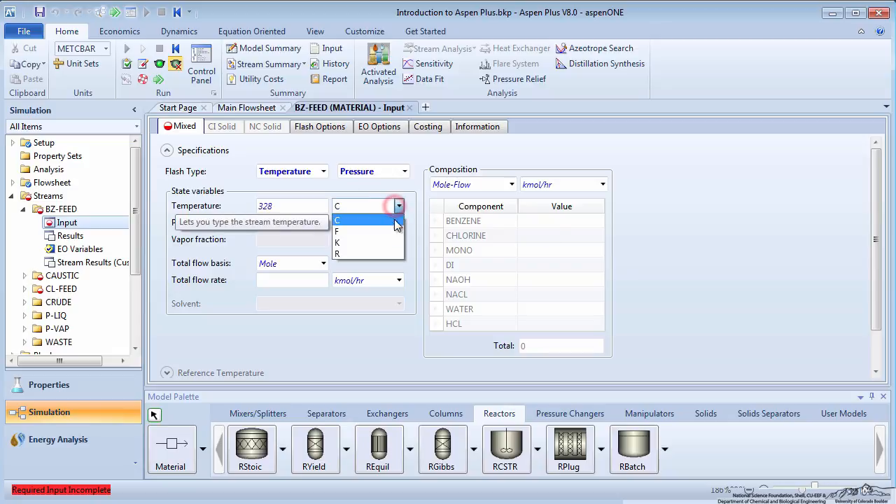
click(337, 231)
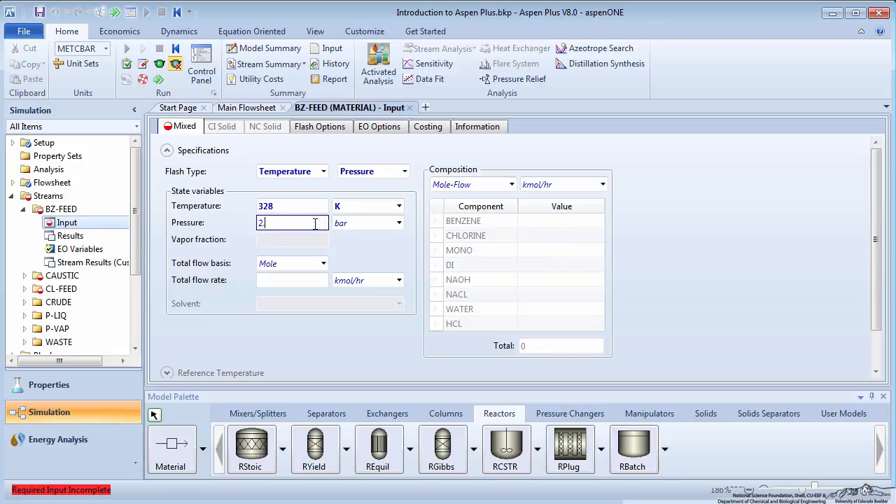
text(.4)
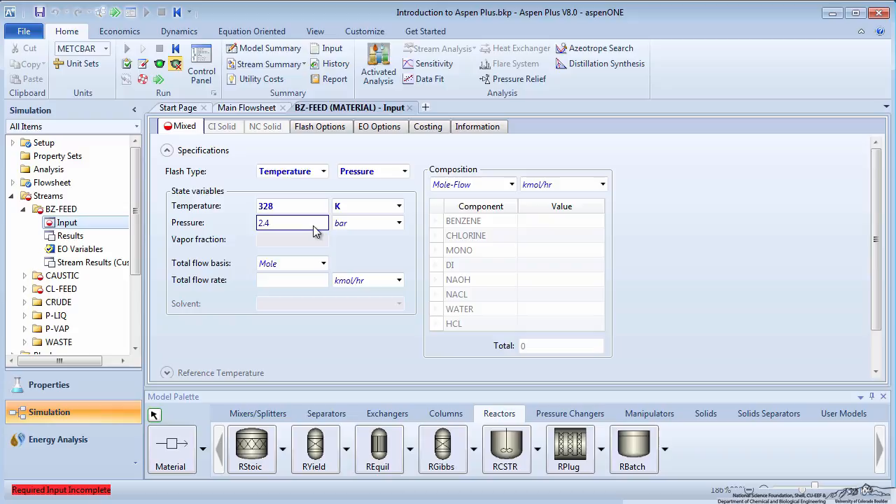
Step: Enter a 200 kmol/hr total flow with mole-fraction composition and the benzene fraction
click(292, 280)
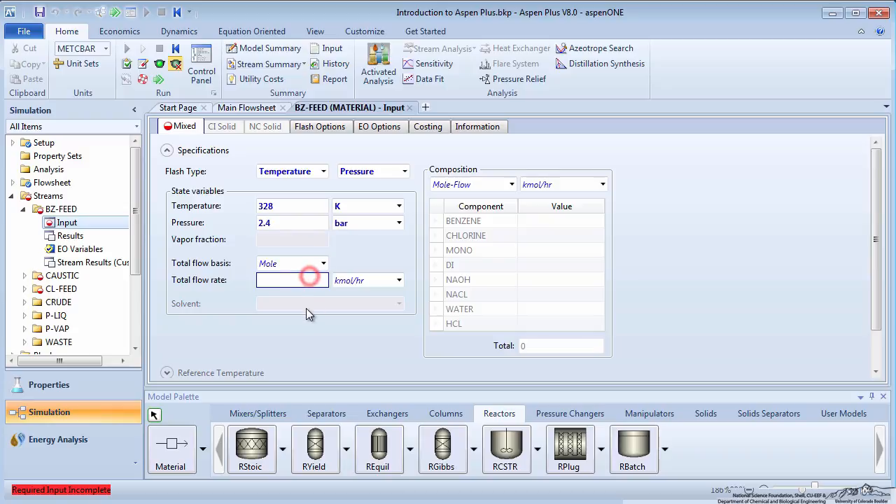
click(511, 184)
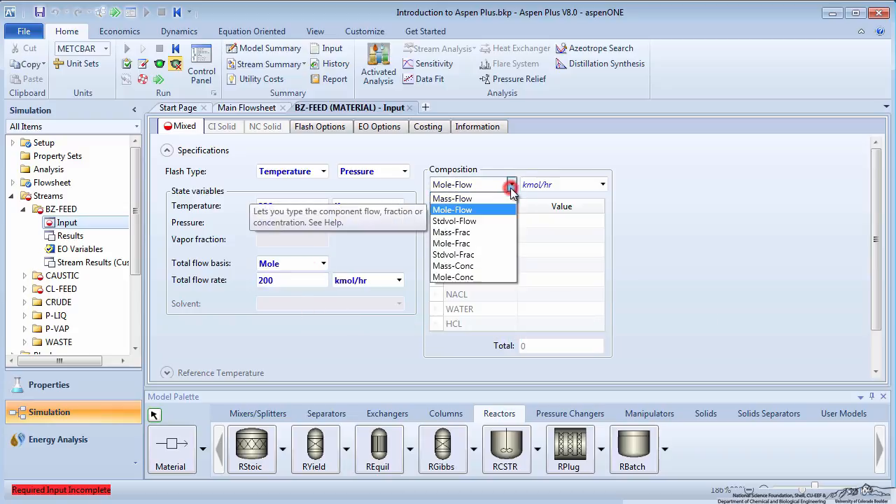
click(451, 243)
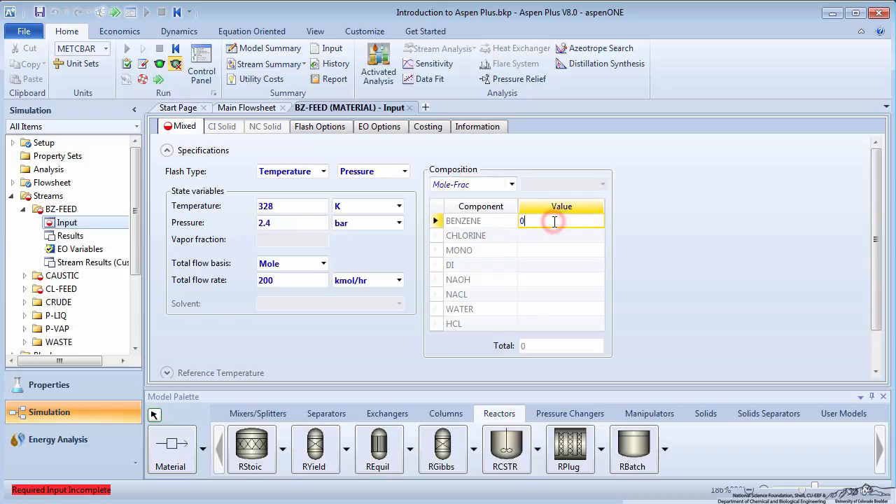
text(0.05)
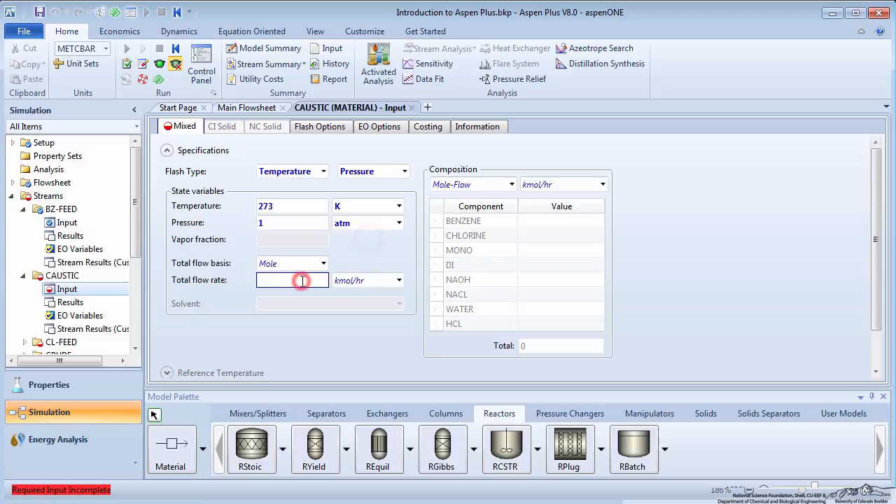
Step: Give CAUSTIC 25 kmol/hr mole-fraction composition, and CL-FEED 2.4 bar with chlorine fraction 1
text(25)
click(561, 308)
text(0.9)
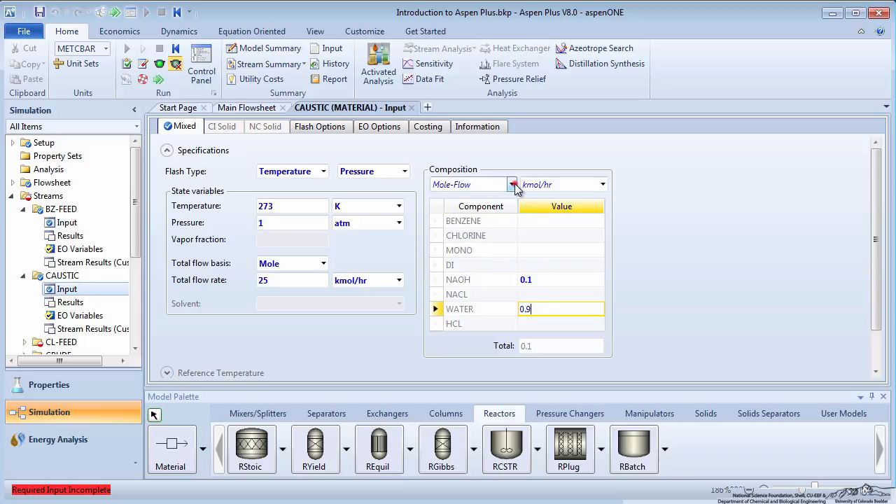
click(511, 184)
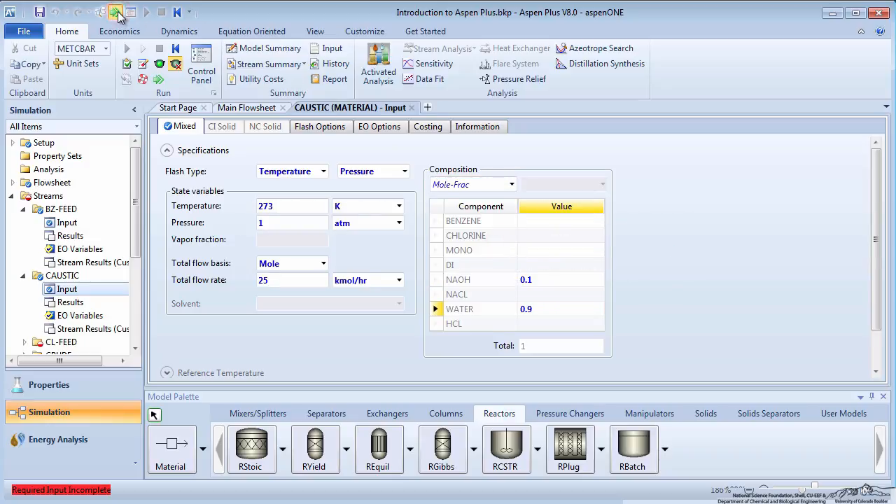
click(45, 245)
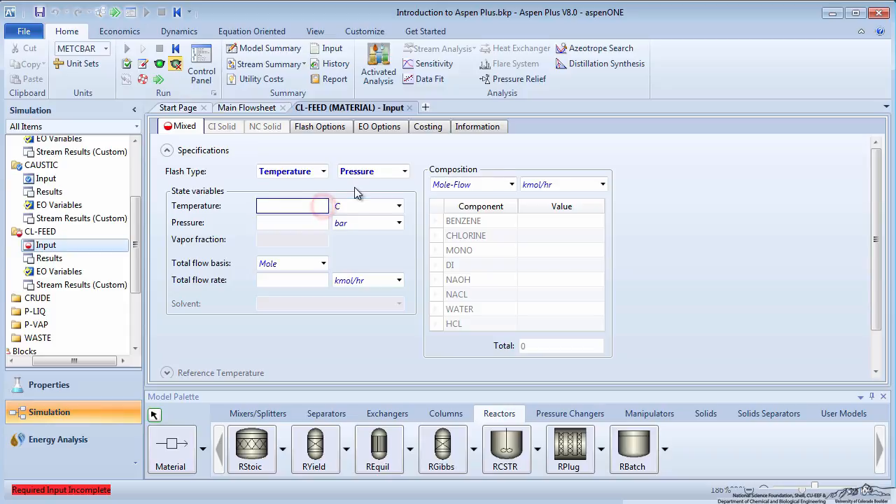
click(292, 222)
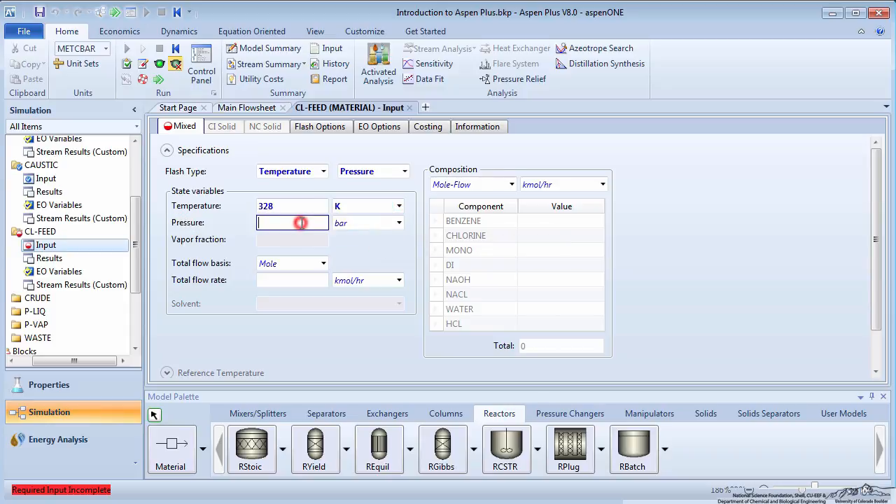
text(2.4)
click(292, 280)
text(500)
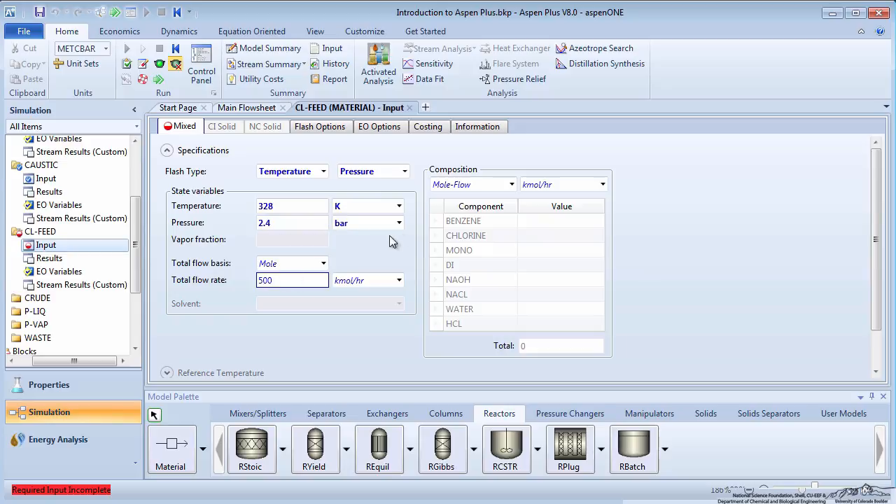
click(560, 235)
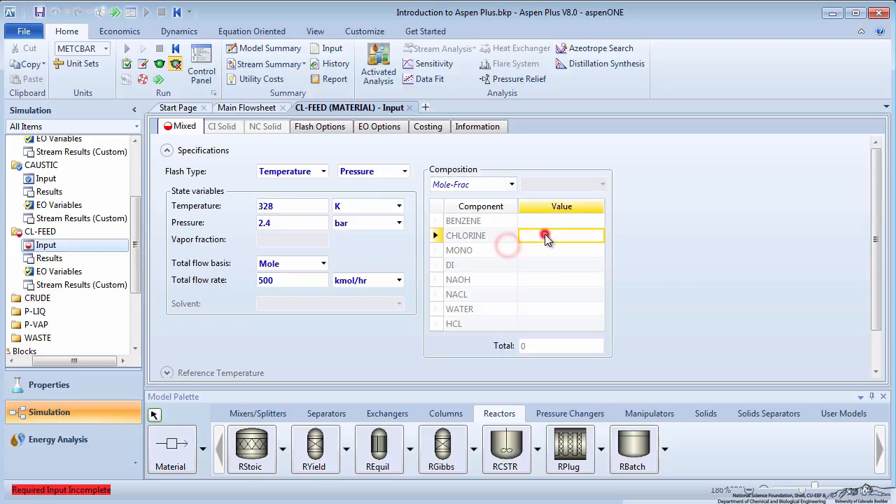
text(1)
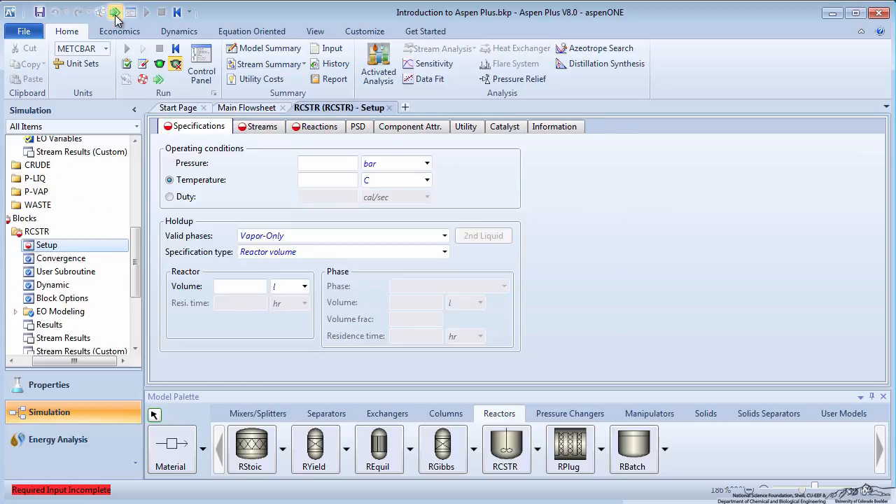
Step: Set the RCSTR to 2.4 bar, 328 K, vapor-liquid phases and 0.5 hr residence time
text(2.4)
text(328)
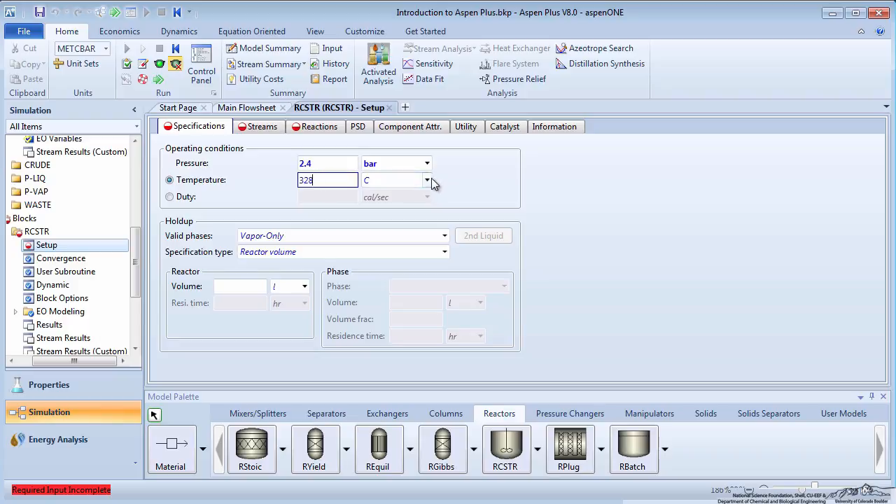
click(444, 236)
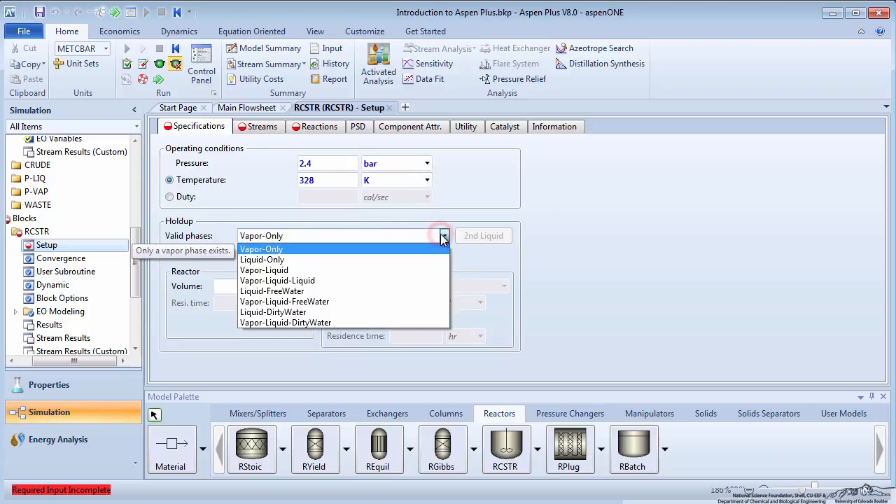
click(264, 270)
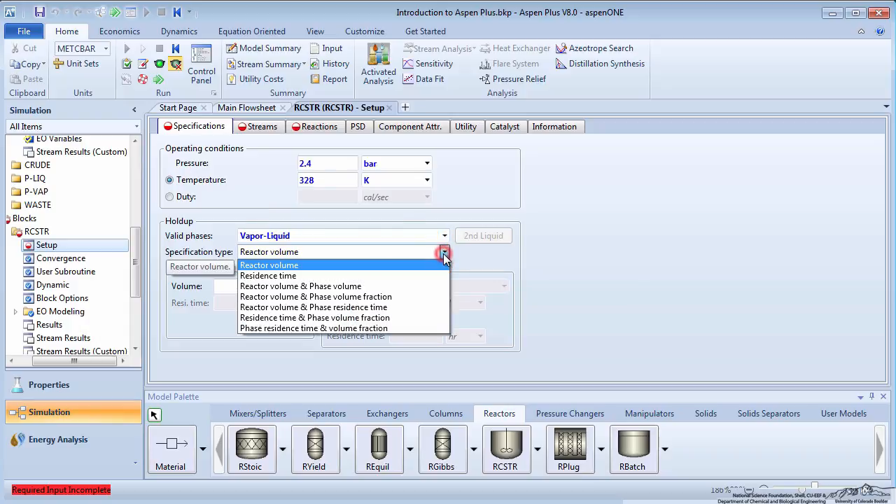
click(268, 275)
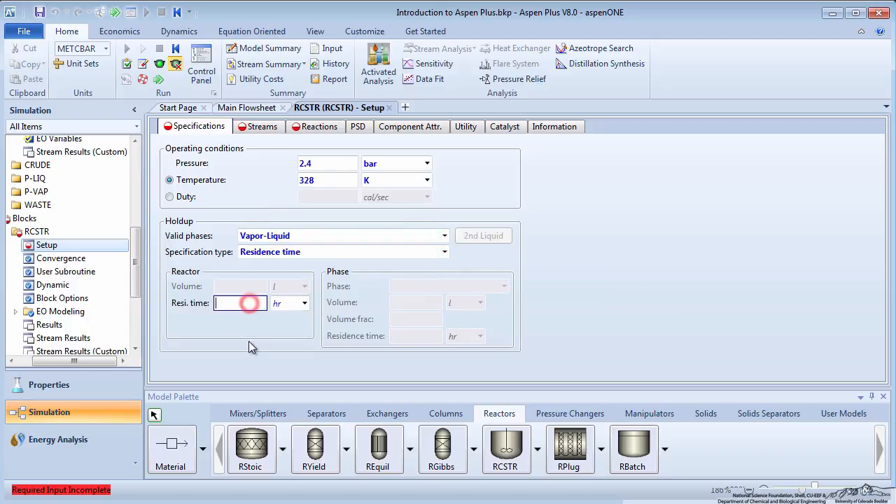
text(0.5)
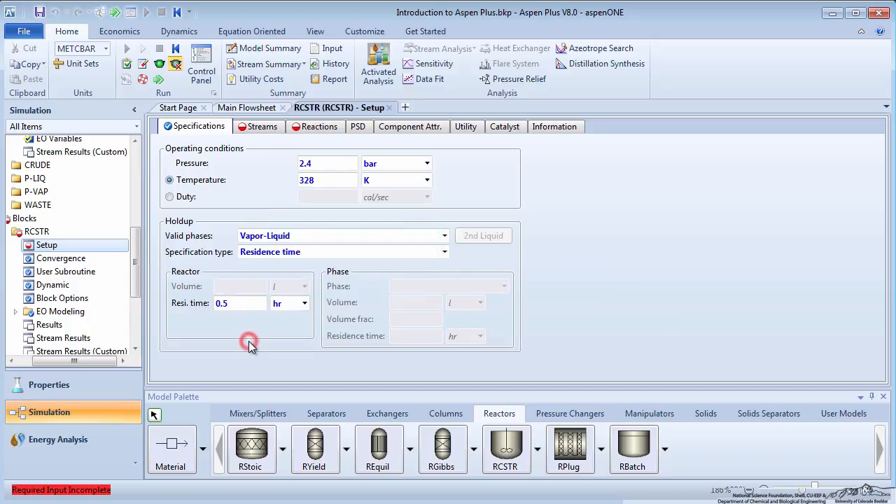
click(264, 126)
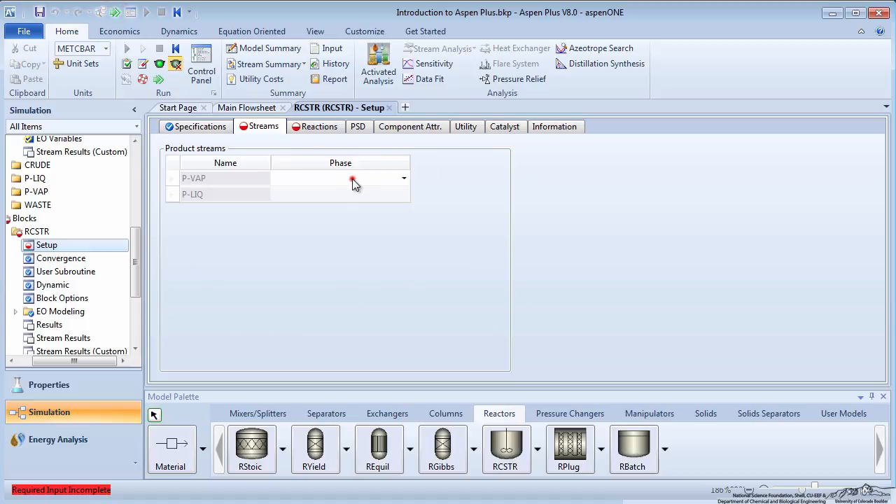
click(403, 194)
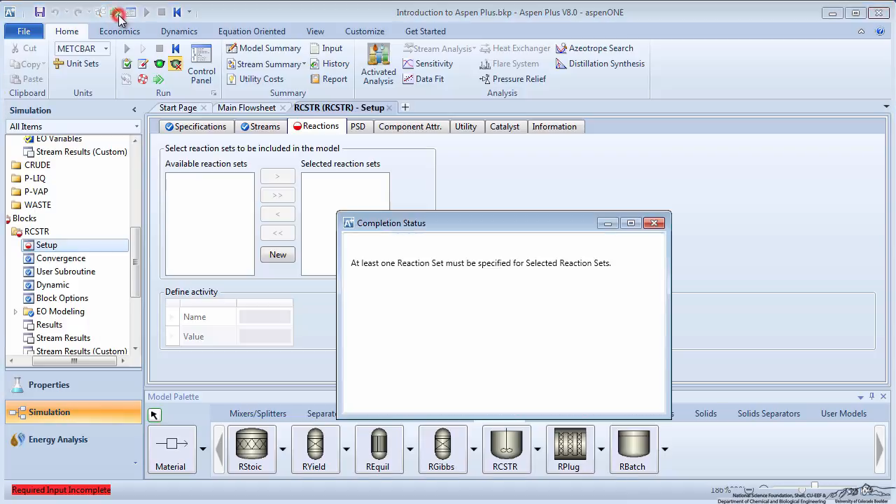
Step: Create power-law set R-1 with the two chlorination reactions yielding MONO, DI and HCL
click(656, 223)
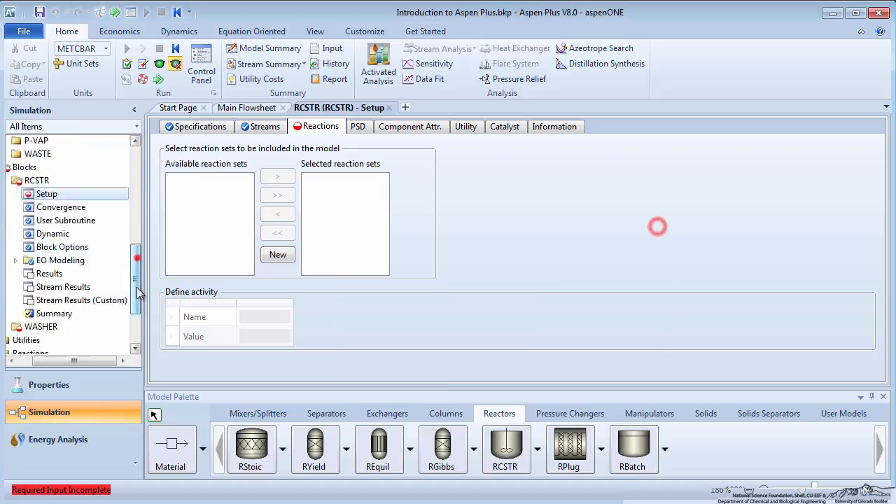
click(498, 275)
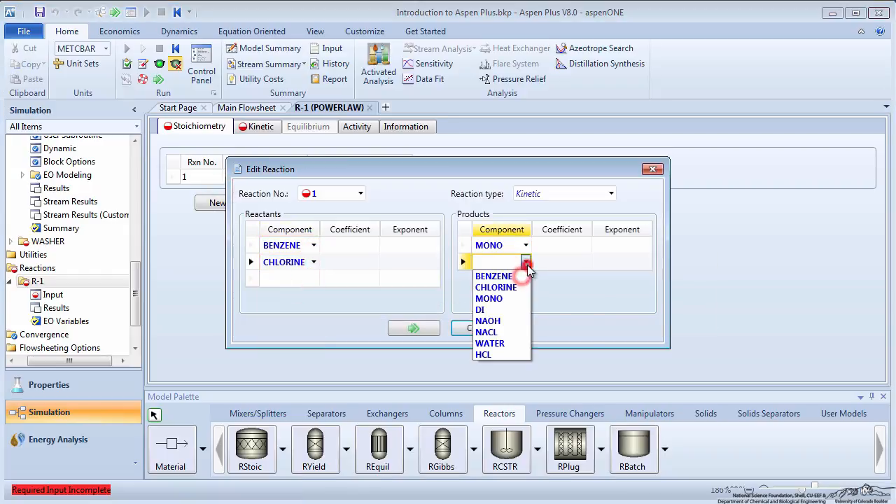
click(483, 355)
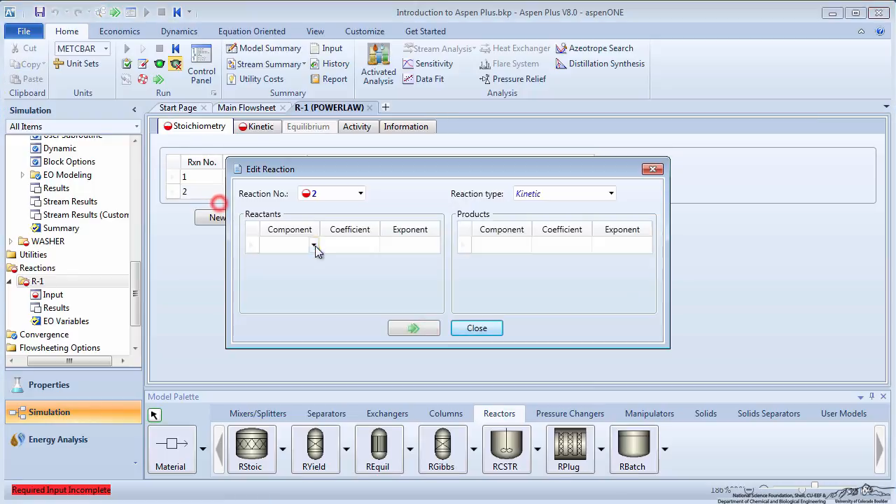
click(525, 245)
text(-1)
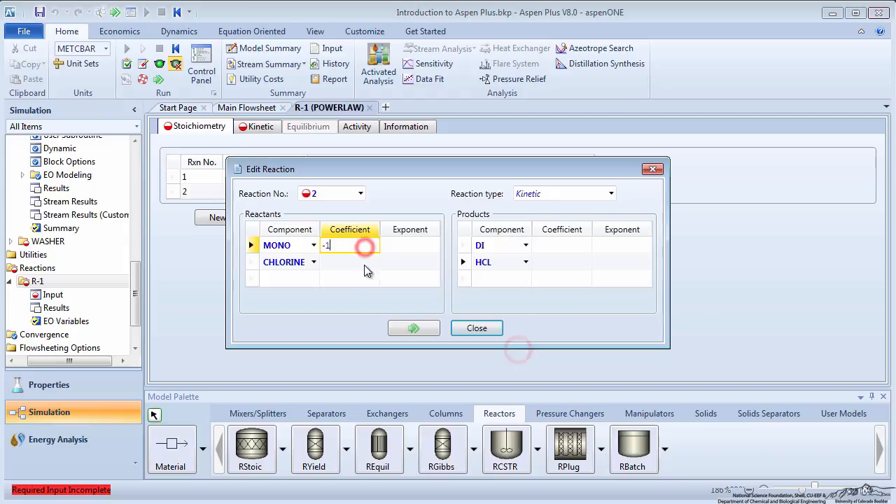
click(477, 327)
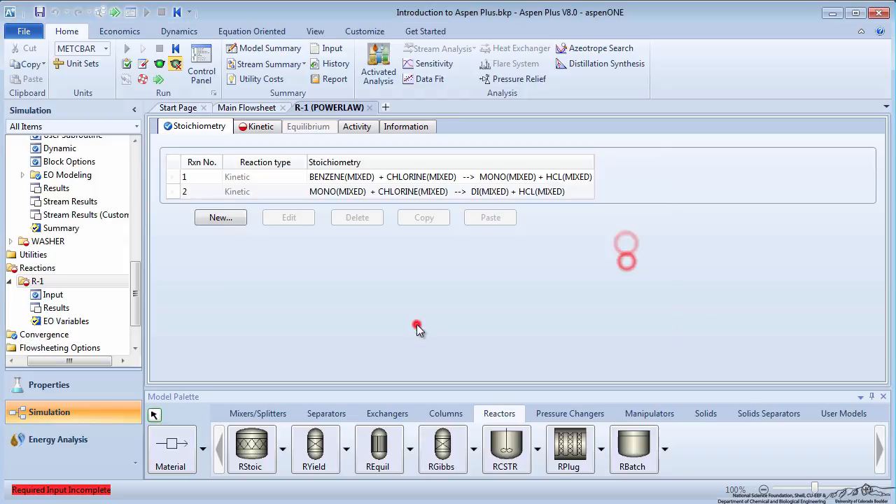
Step: Enter R-1 kinetics: reaction 1 k 0.00015, E 1.3; reaction 2 k 0.0001, E 0.9 cal/mol
click(261, 126)
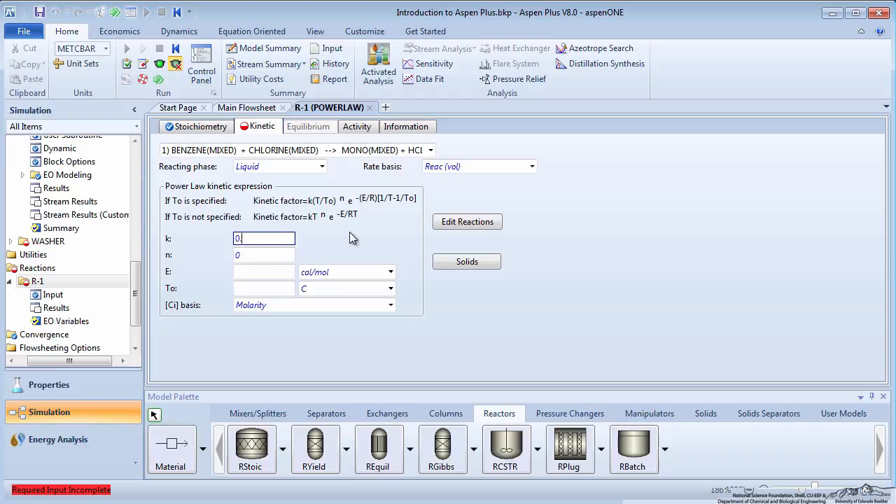
text(0.00015)
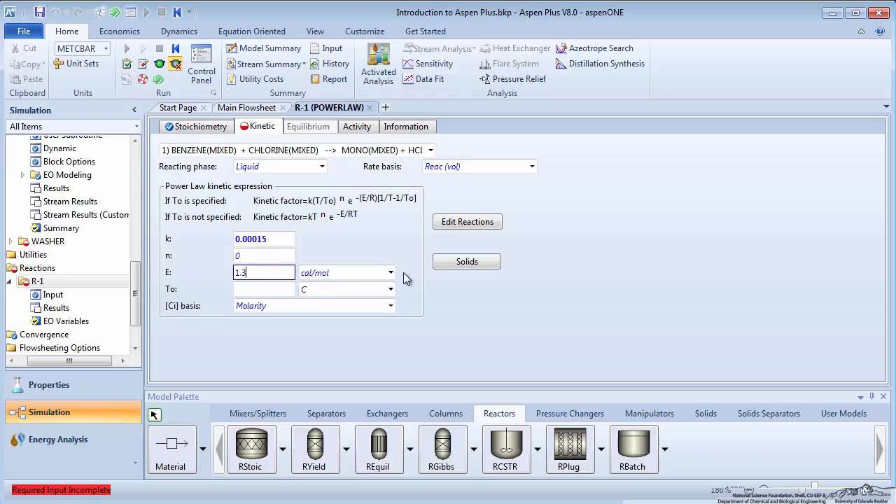
click(346, 272)
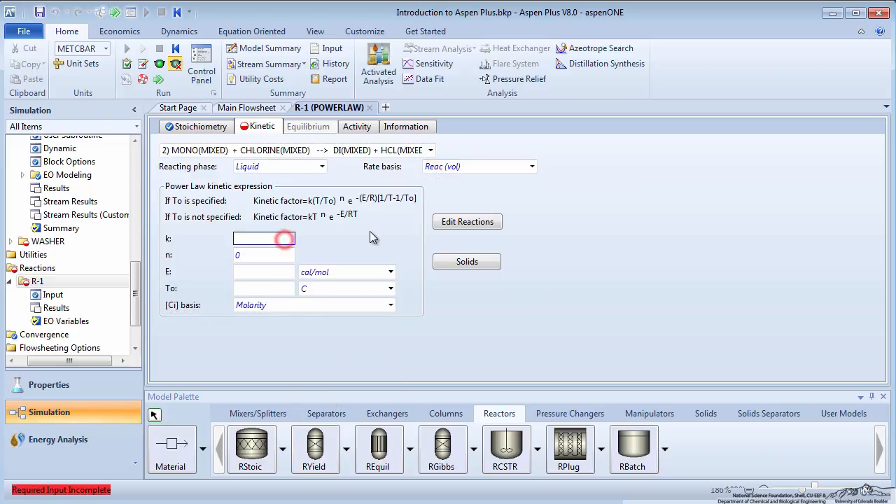
text(0.0001)
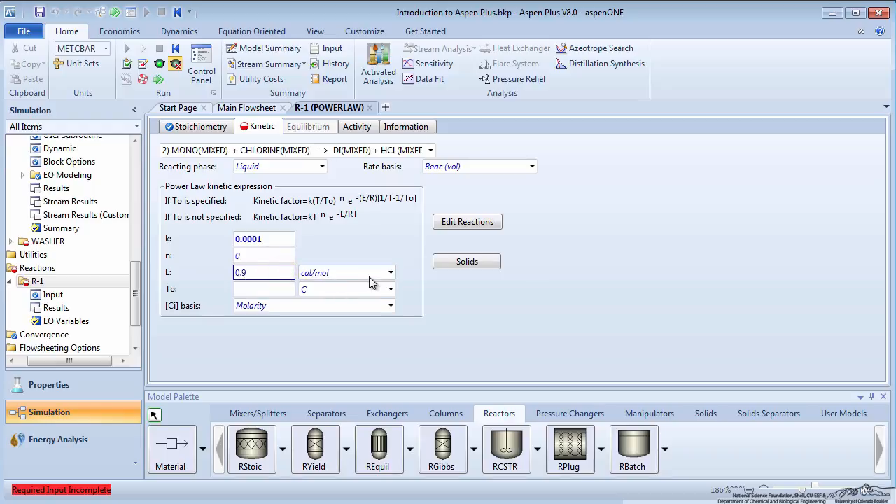
click(390, 273)
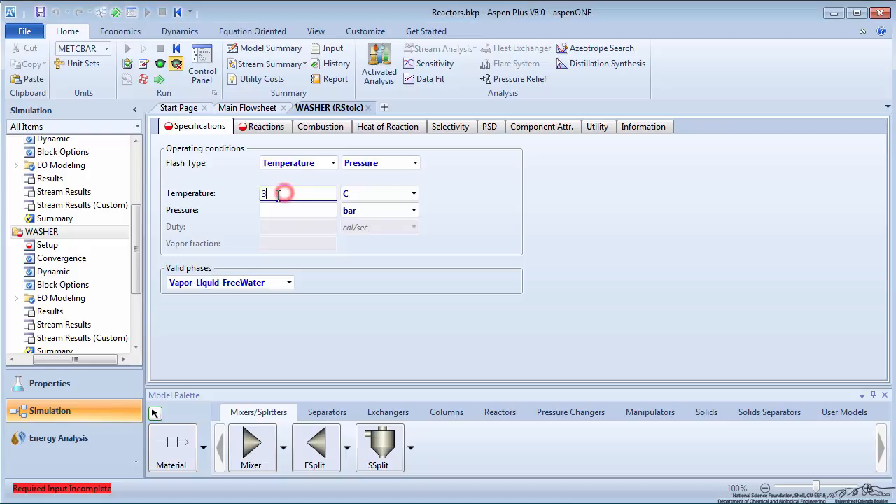
Step: Set the WASHER to 328 K and 2.4 bar and choose its valid phases
click(298, 210)
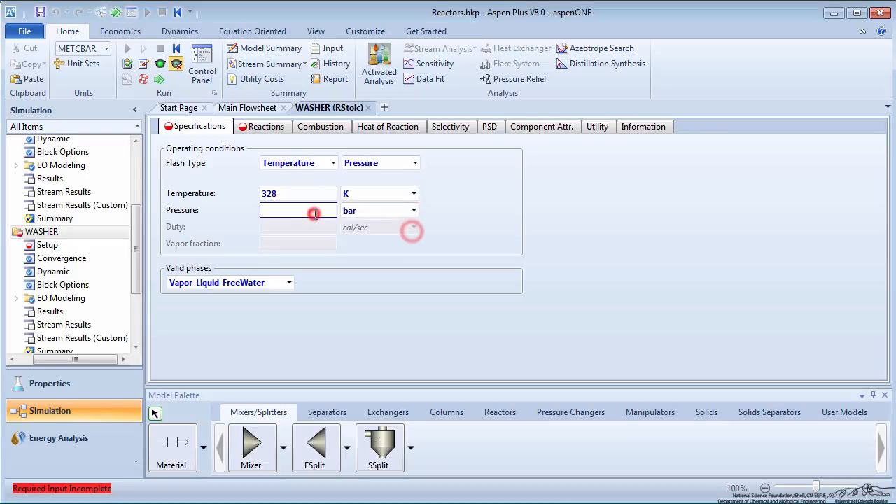
click(288, 282)
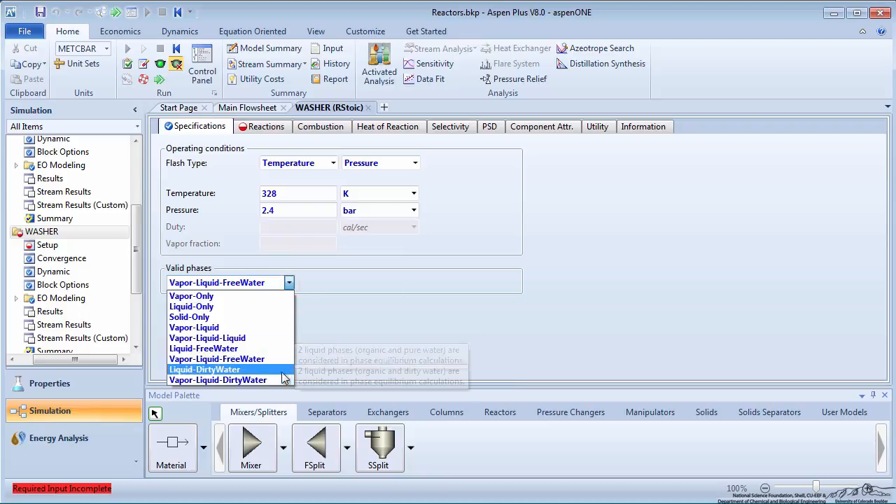
click(266, 126)
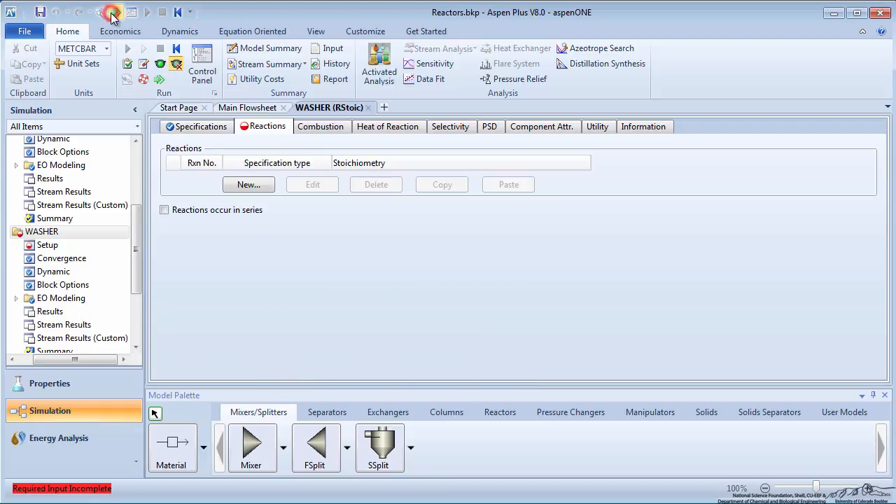
Step: Add the washer reaction HCL + NAOH → NACL + WATER with fractional conversion 1
click(248, 184)
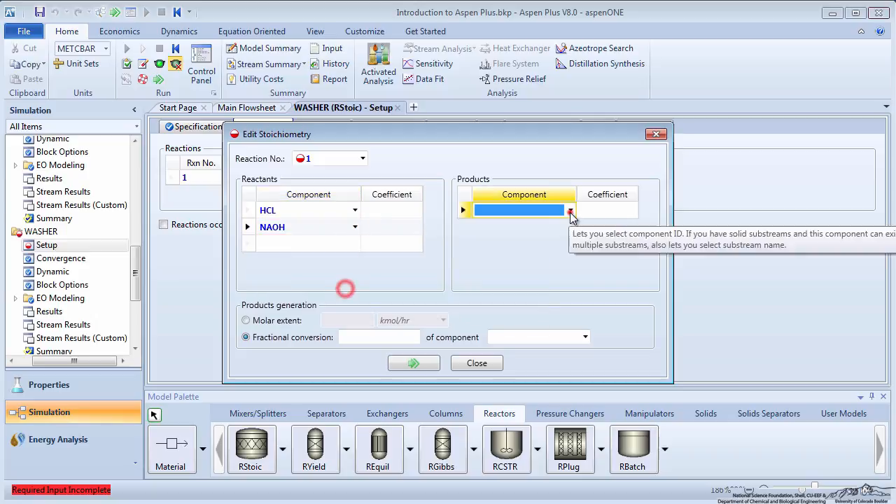
click(570, 210)
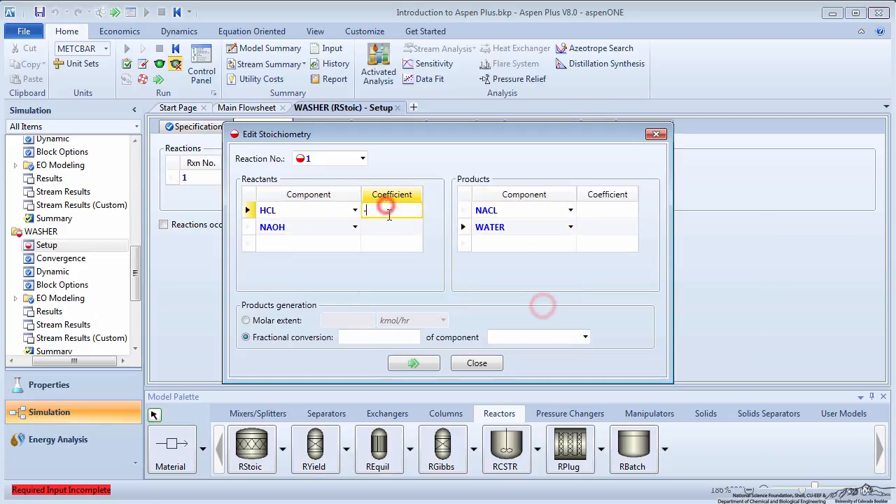
click(585, 336)
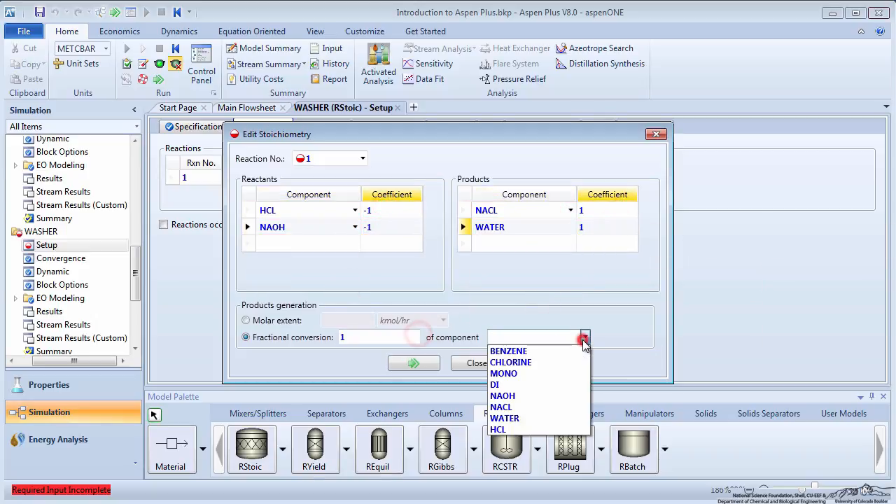
click(475, 362)
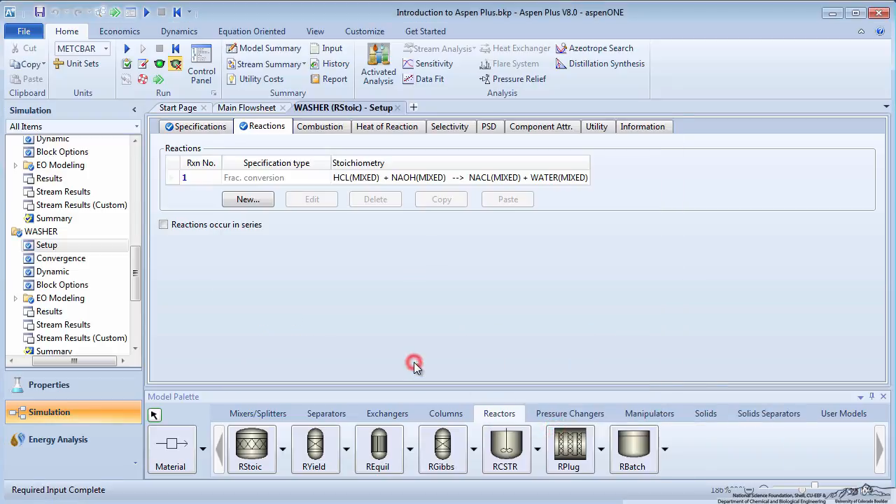